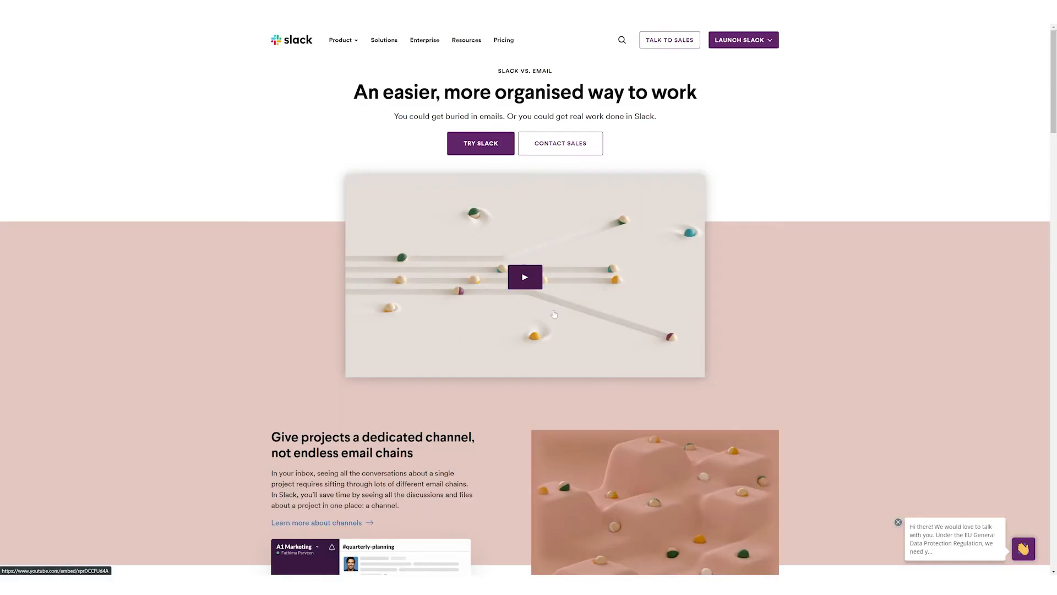
- Post a chat message beside Backlog ideas saying the chat is simple and effective, then propose a quick call in the next project
scroll("down", 3)
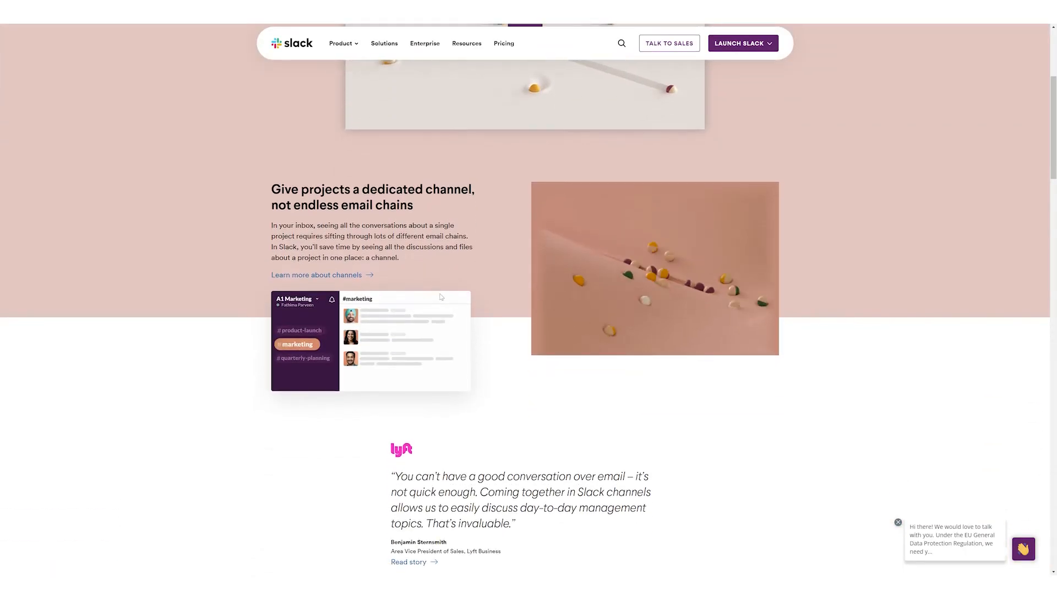
scroll("down", 3)
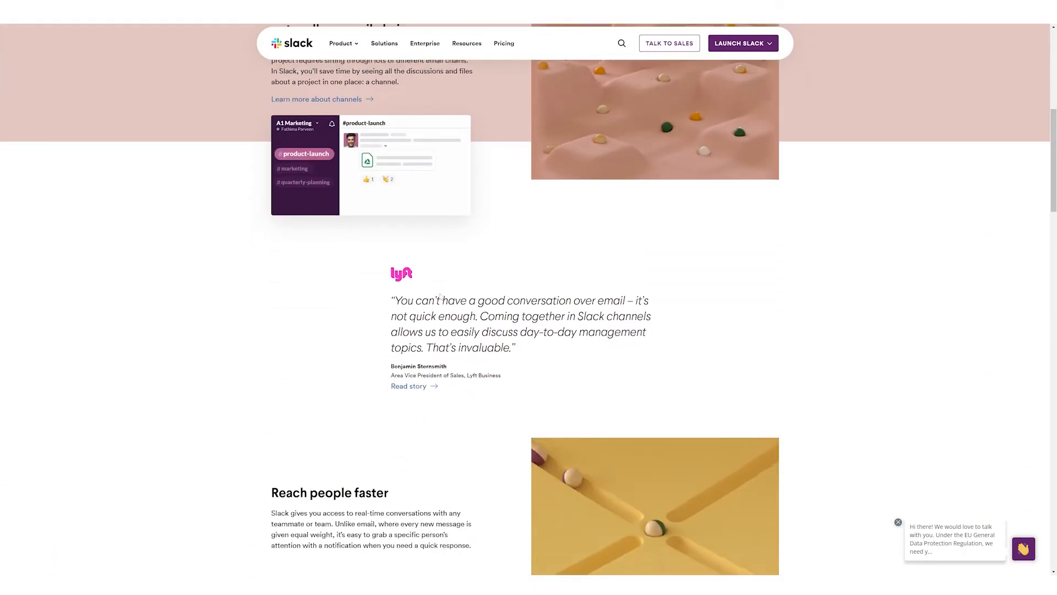
scroll("down", 3)
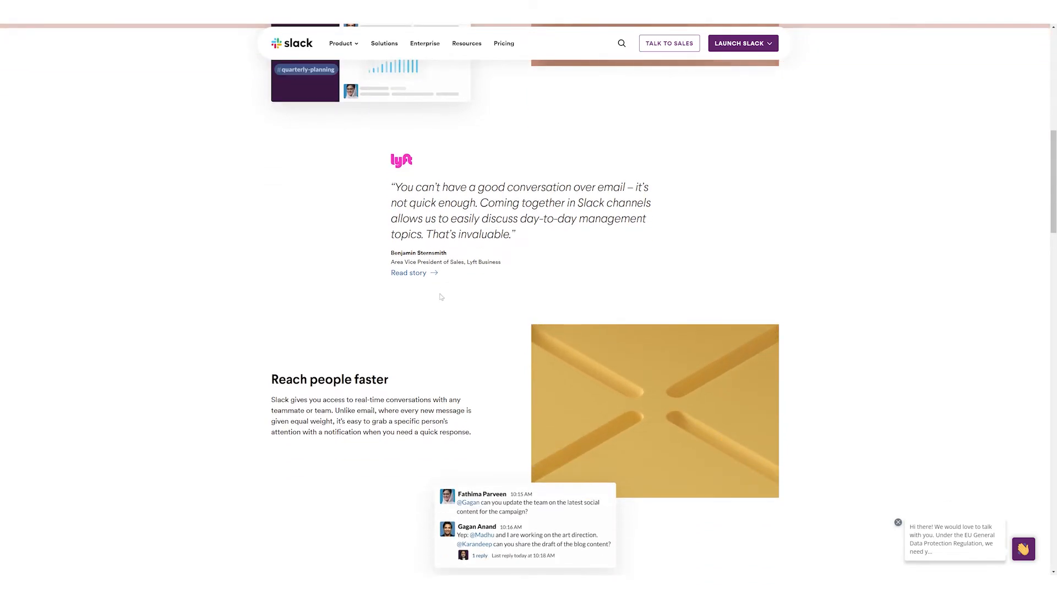
scroll("down", 3)
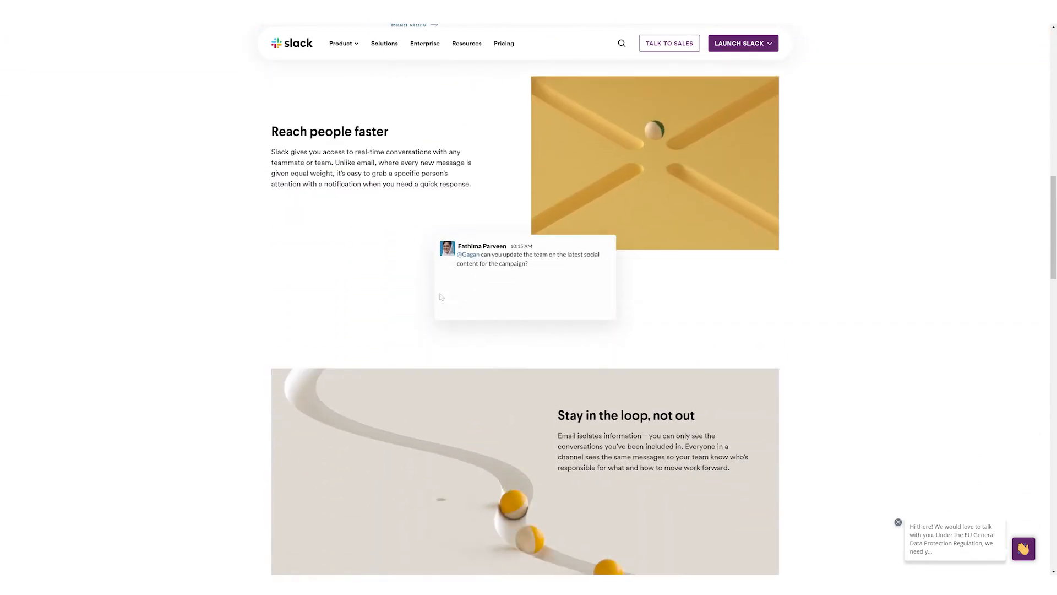
scroll("down", 3)
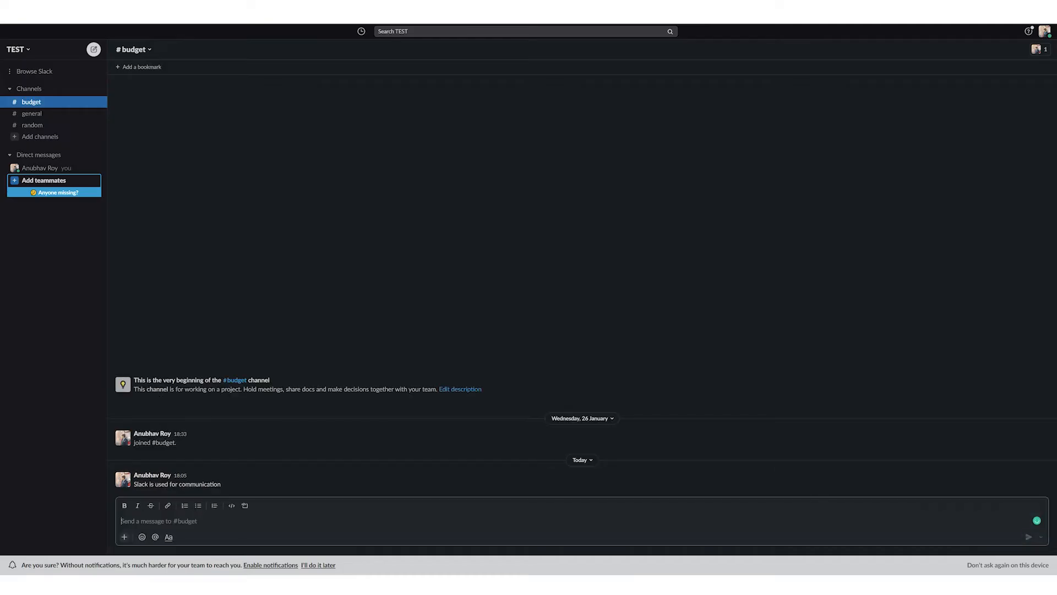
left_click(1038, 49)
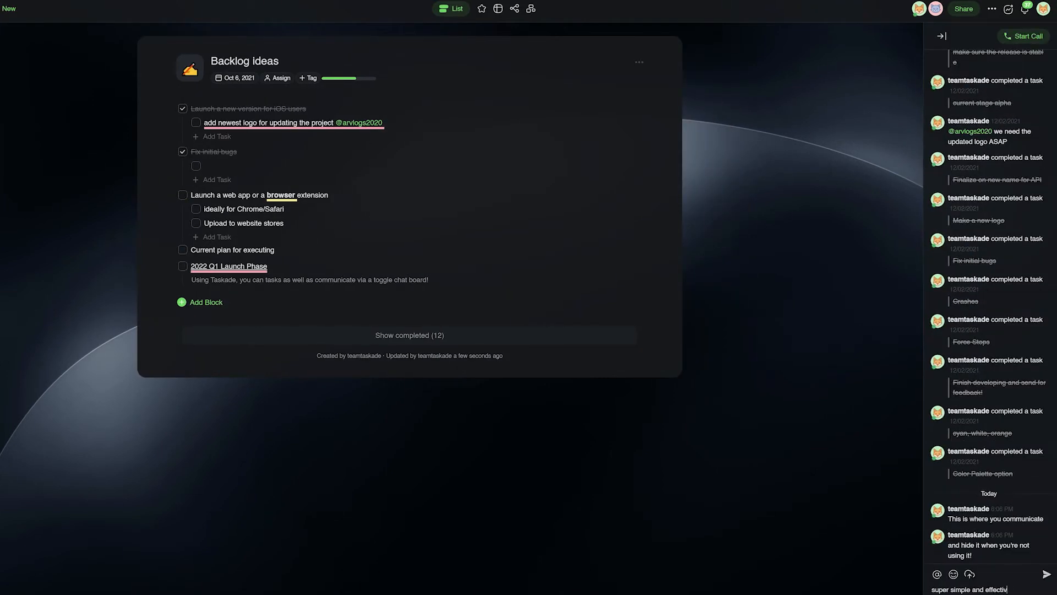
left_click(940, 35)
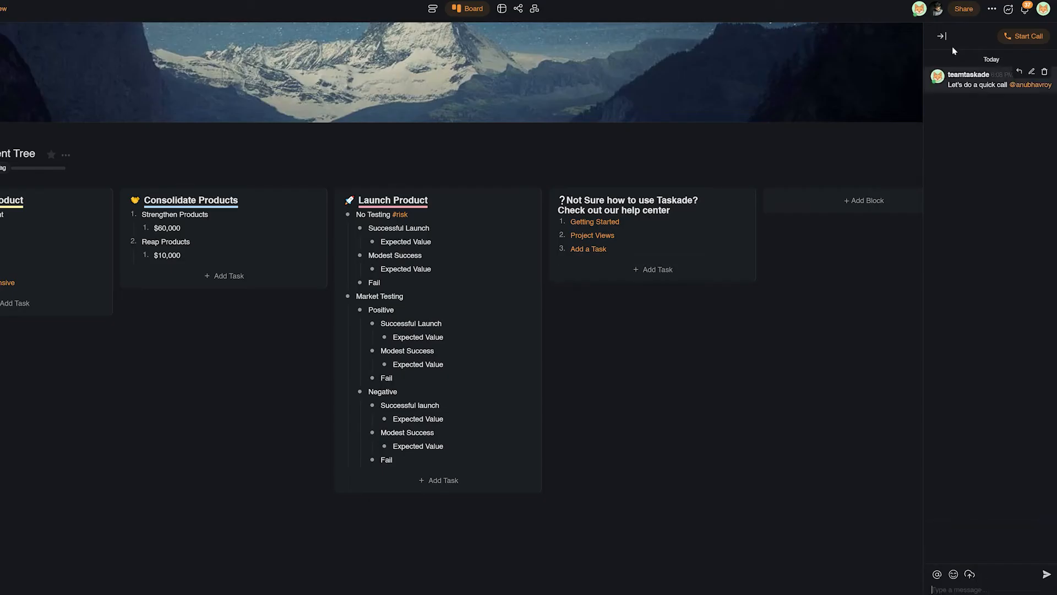
- Start a video call from the project chat and show participants in tile view
left_click(1022, 35)
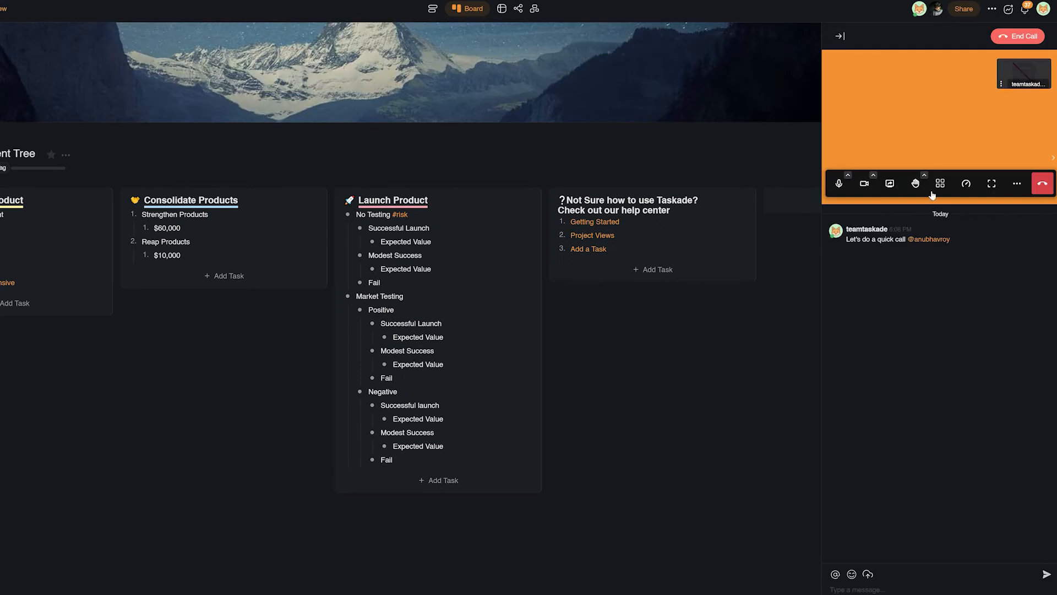
left_click(939, 183)
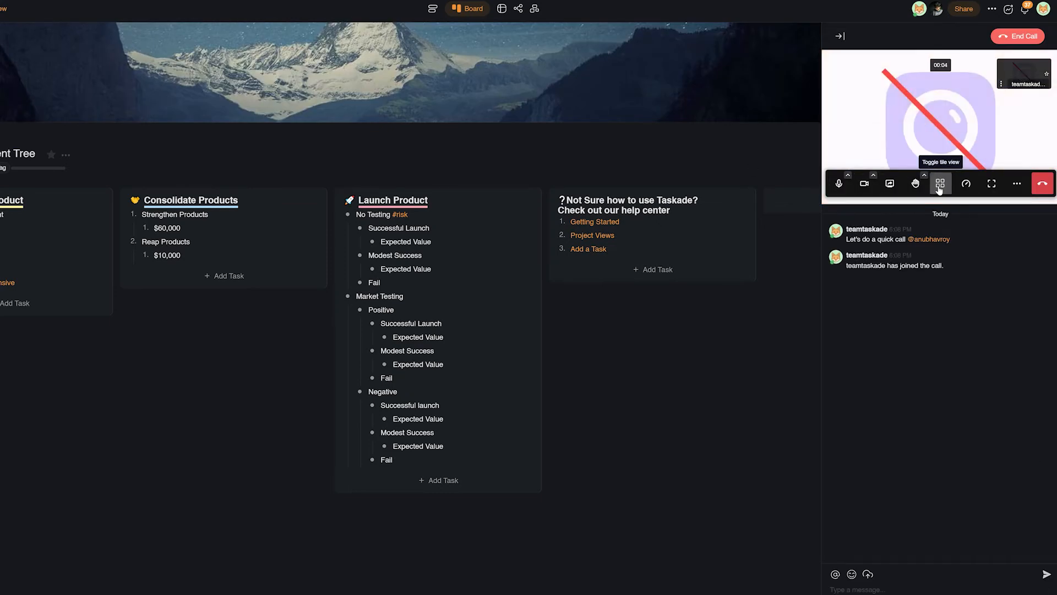
left_click(890, 184)
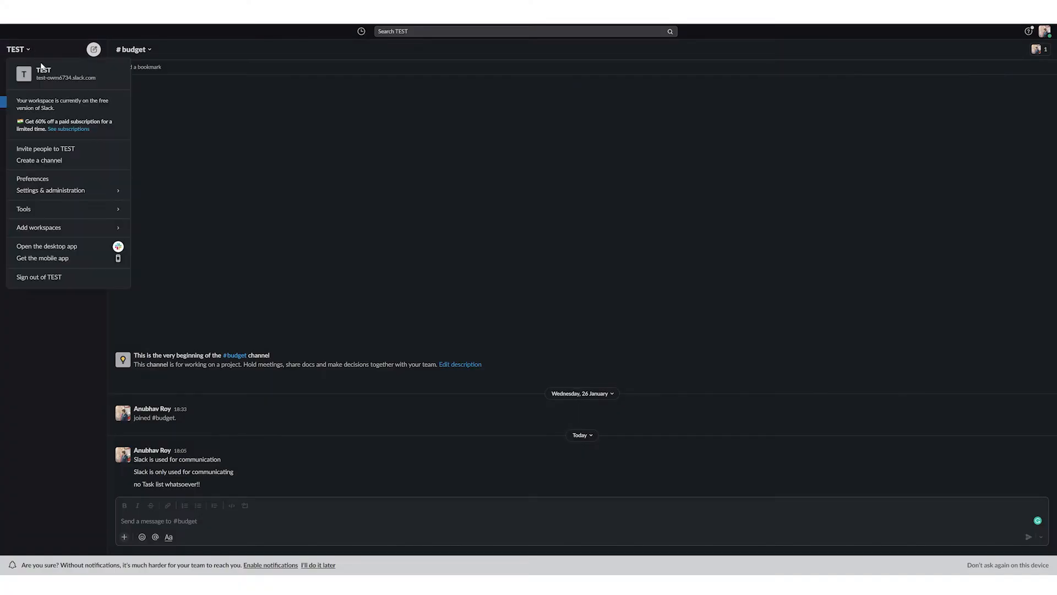
mouse_move(39, 161)
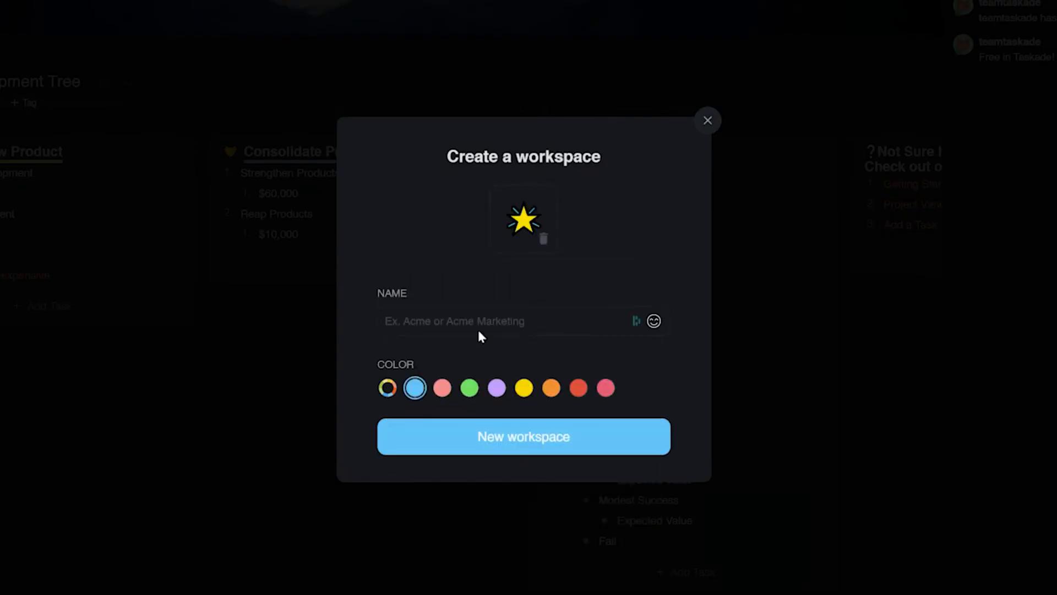
- Switch workspace, change a member's role in the invite dialog, and close it
left_click(707, 120)
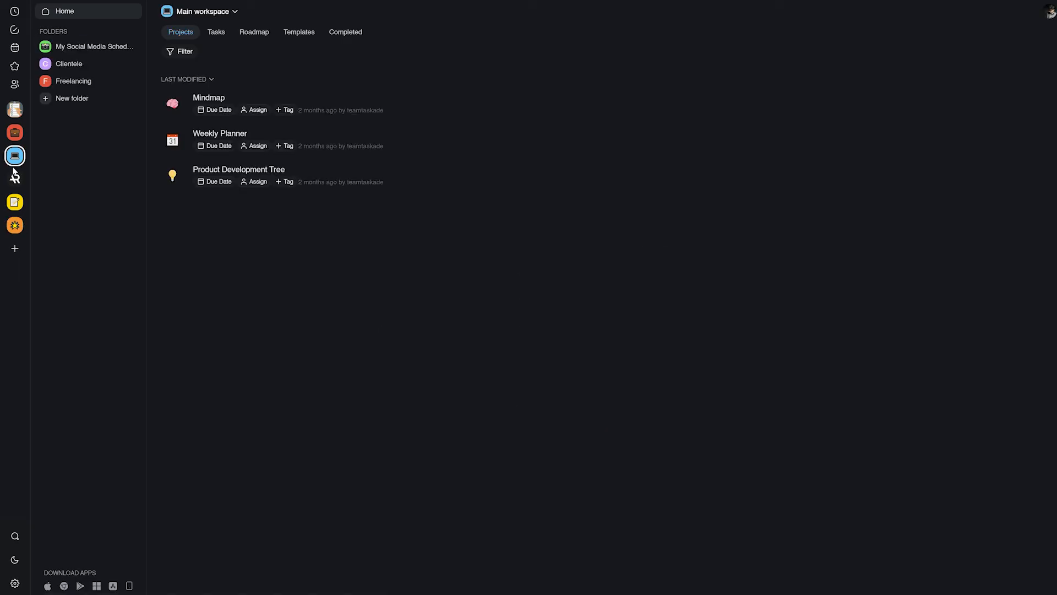
left_click(641, 244)
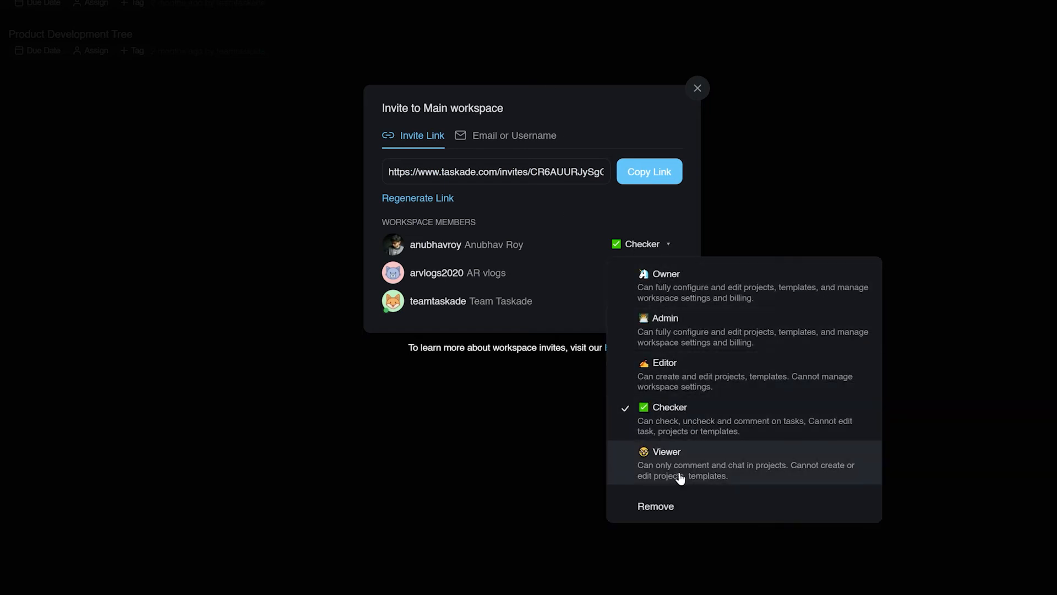
left_click(665, 451)
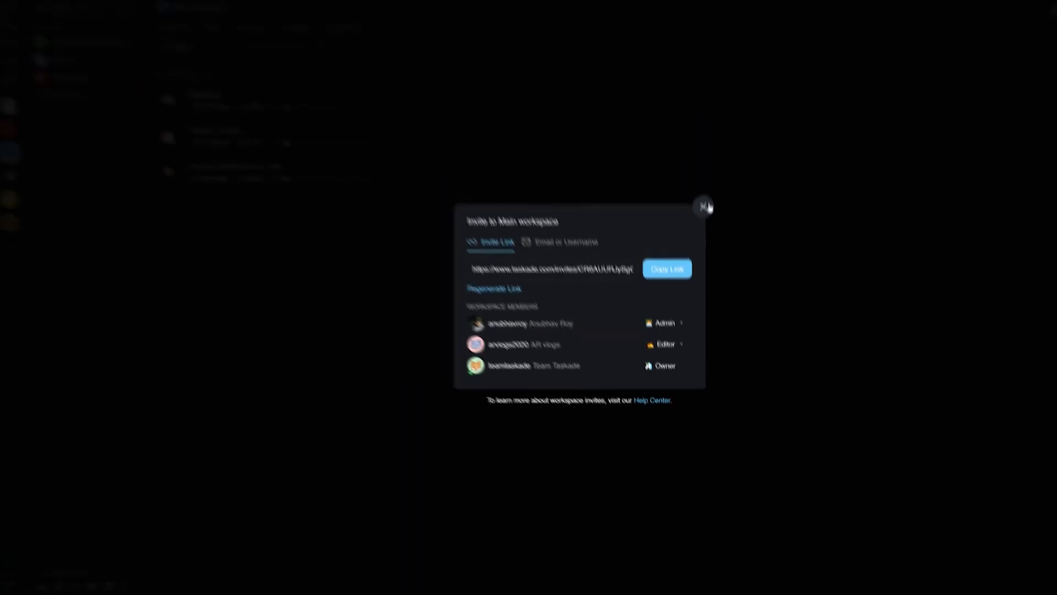
left_click(704, 206)
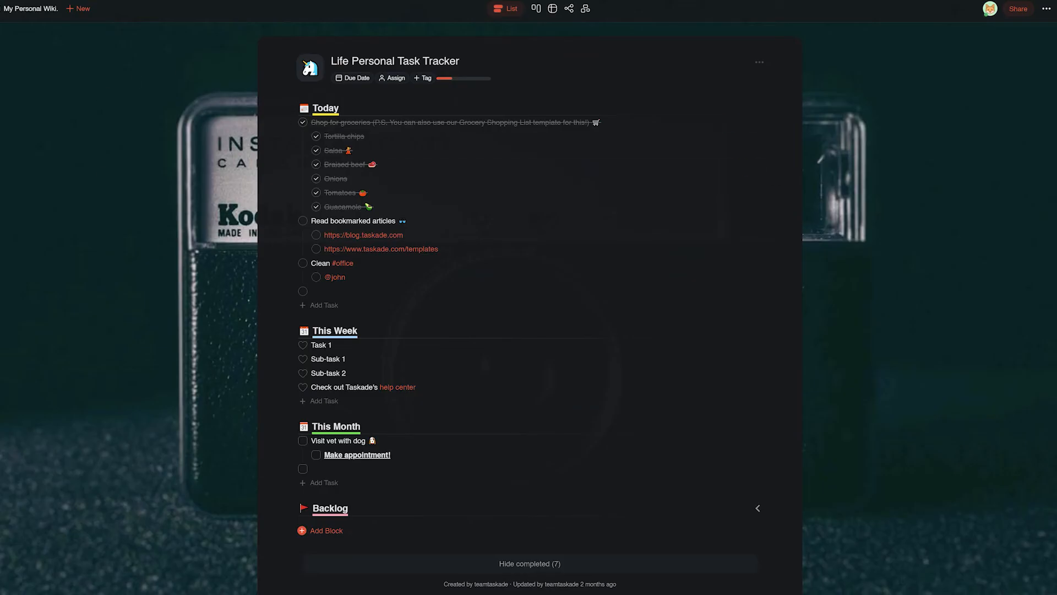
- Show the Life Personal Task Tracker in Action view with each task as a row
left_click(536, 9)
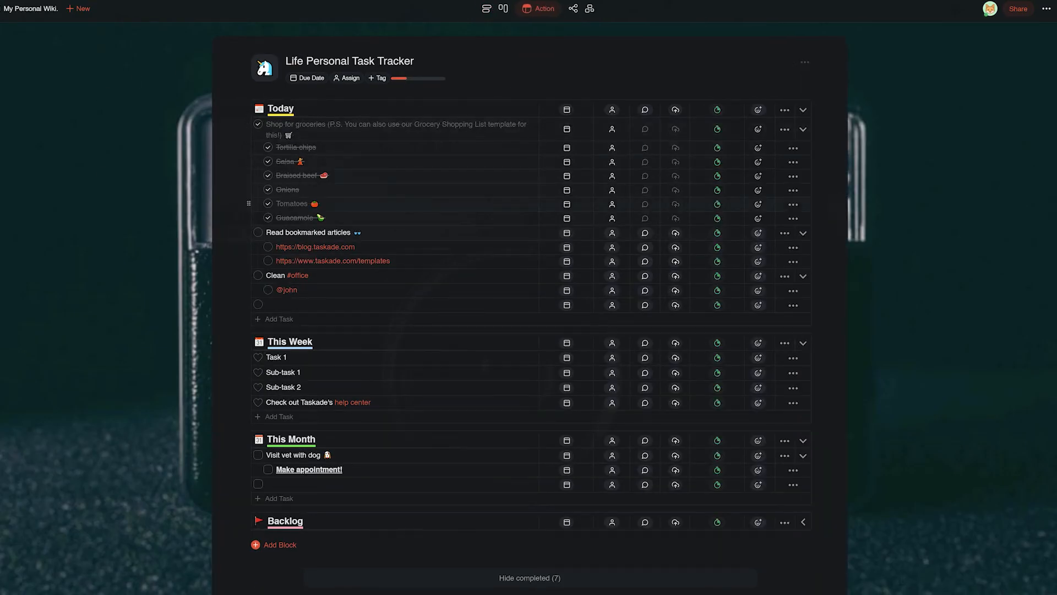
scroll("down", 3)
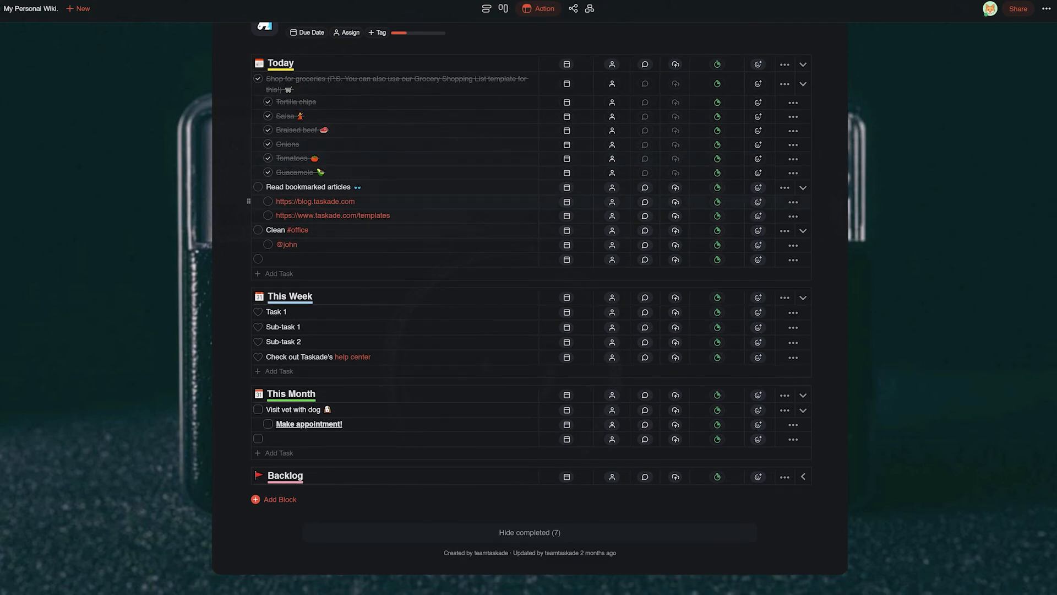